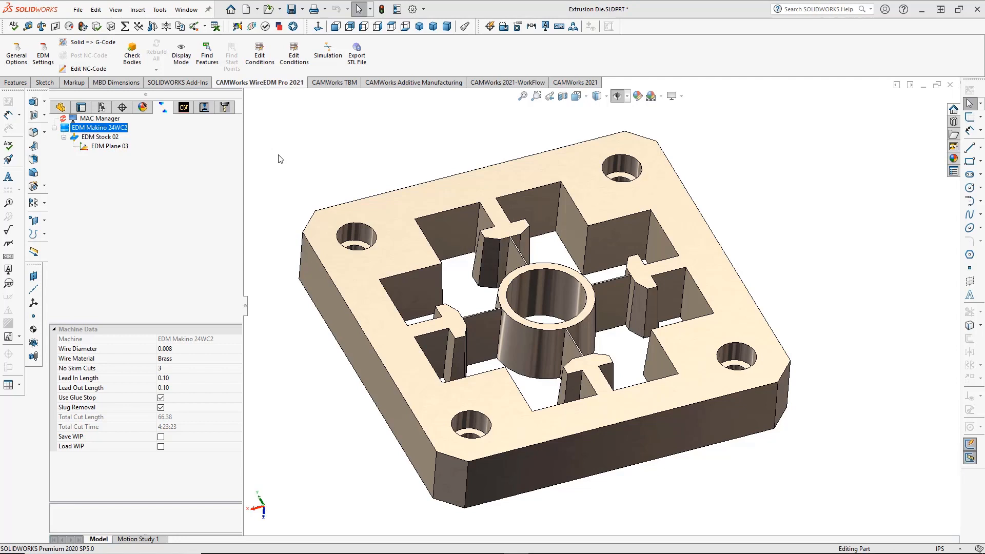
Generate wire EDM features and G-code from the die solid, then close the NC listing.
left_click(108, 146)
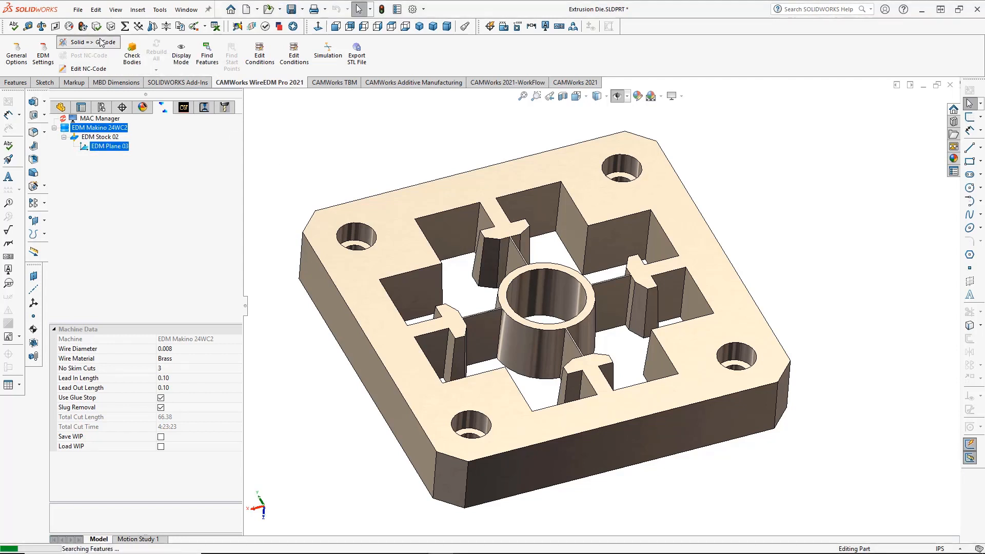
left_click(89, 42)
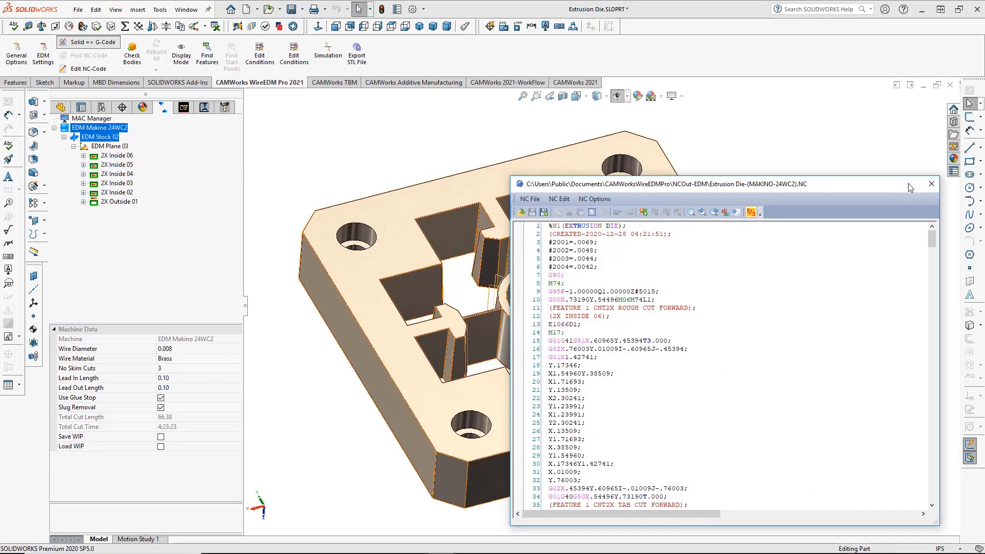
left_click(931, 184)
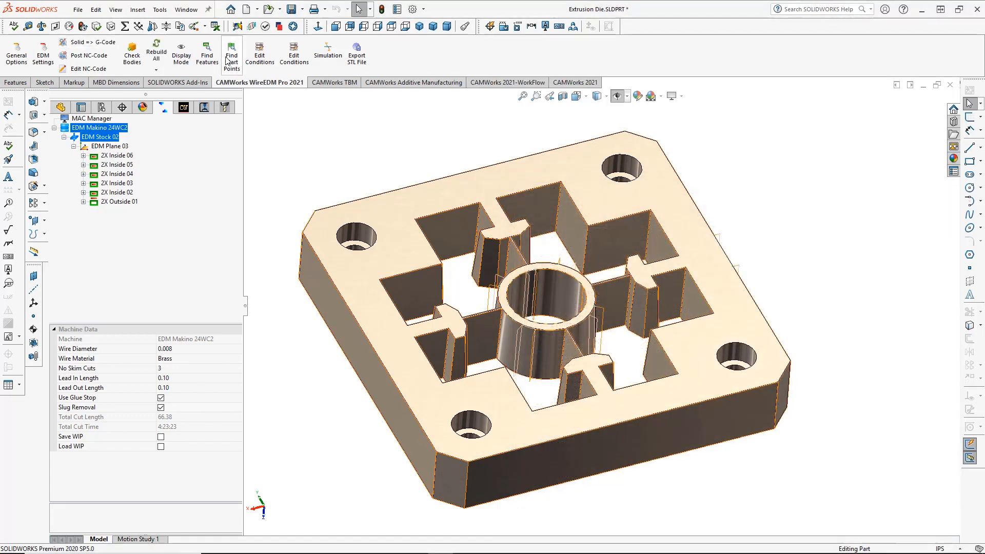
mouse_move(327, 53)
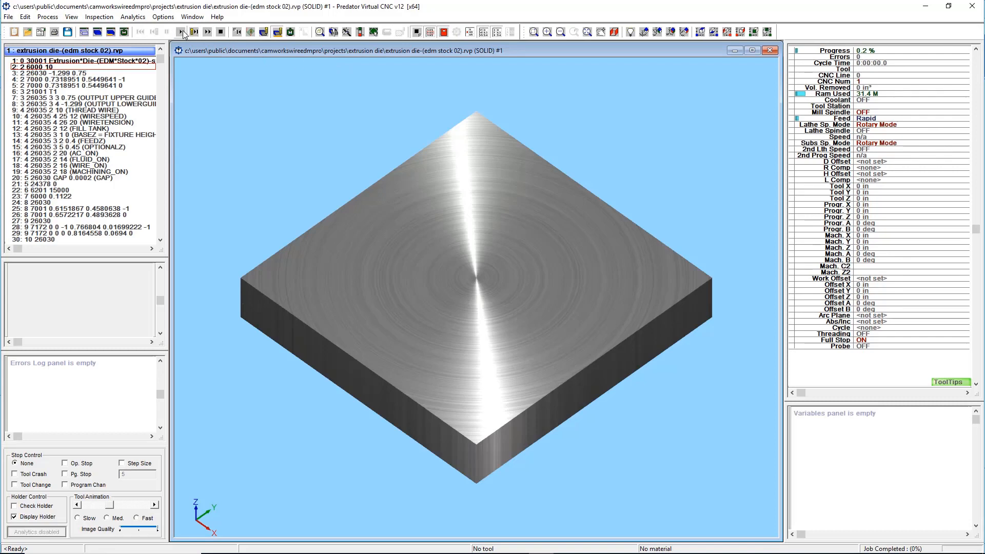
Play the wire cut simulation of the die stock in Predator Virtual CNC.
left_click(178, 33)
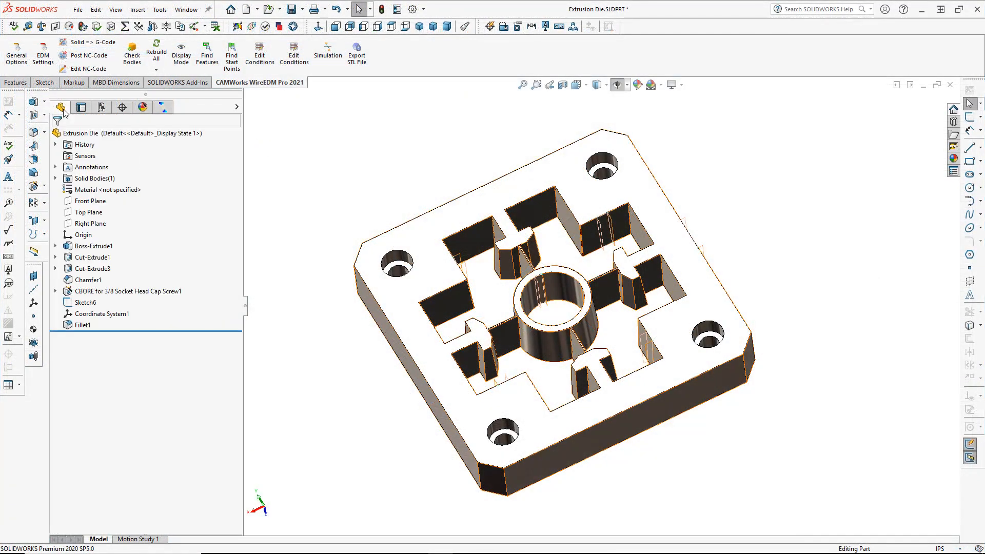
Edit Fillet1 to a 0.5 in radius on the four pocket edges.
right_click(82, 324)
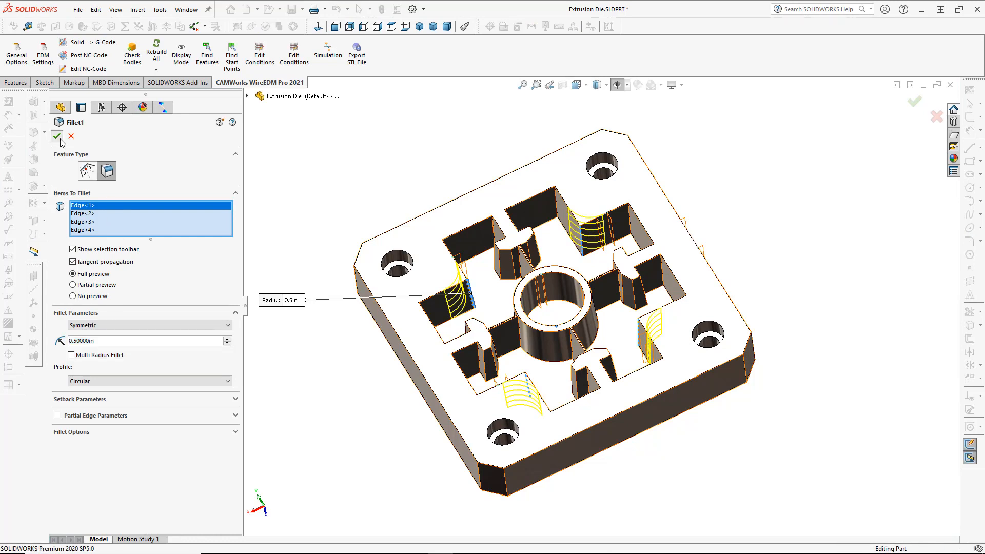
left_click(46, 138)
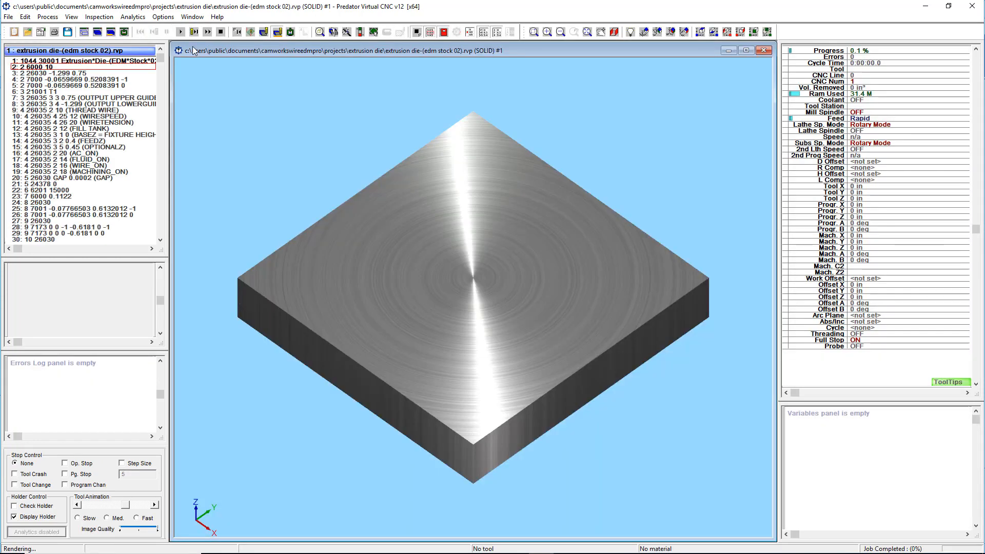
Run the updated wire cut simulation to 100% and open the cut pieces' selection menu.
left_click(191, 33)
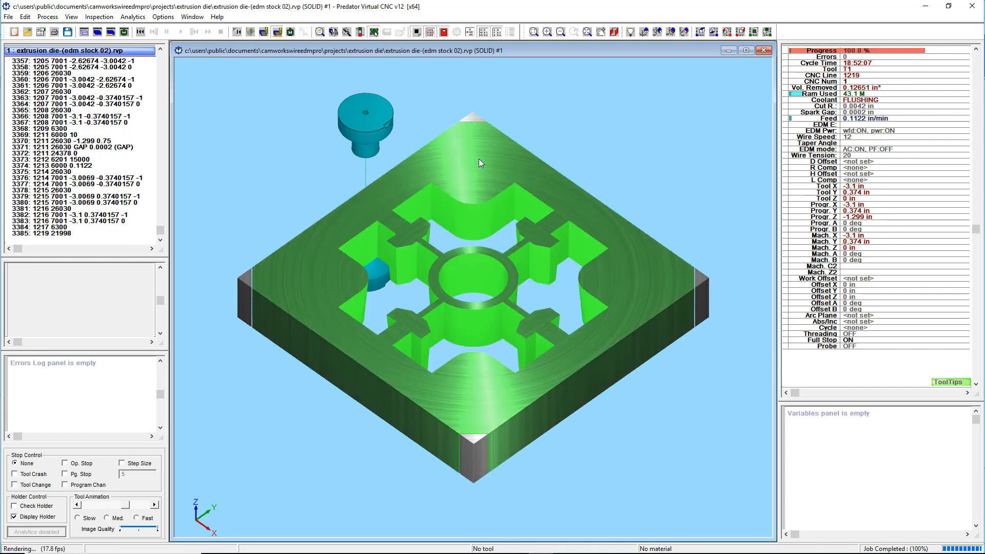
right_click(481, 163)
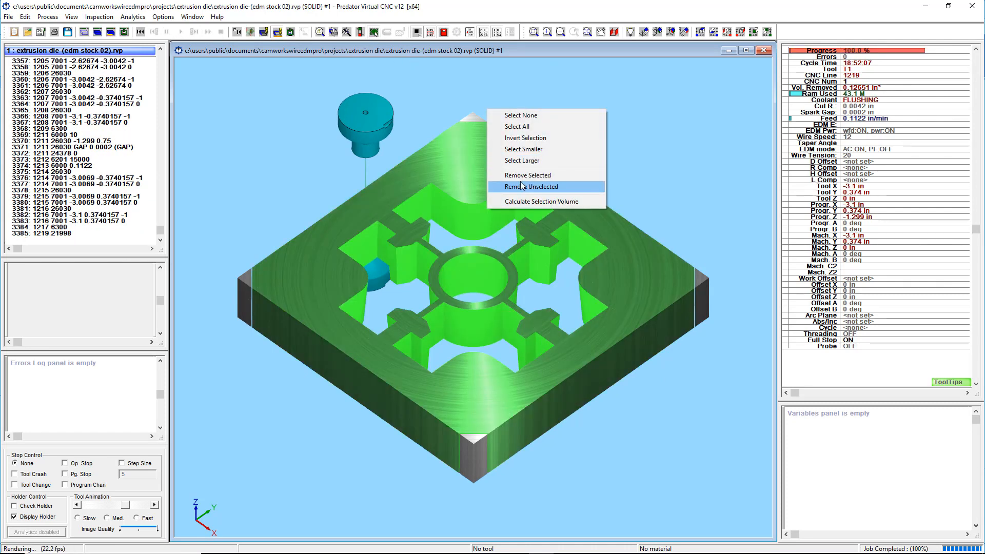